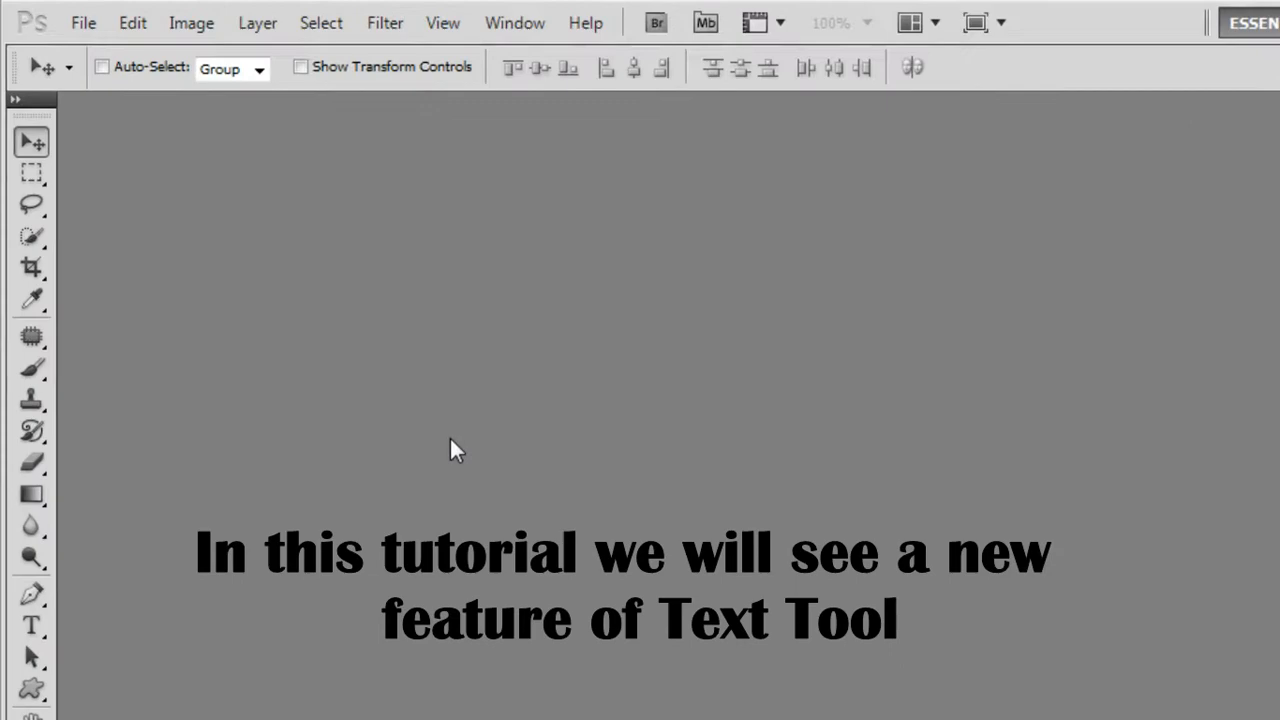
Create a new 1920×1080 px, 72 ppi RGB document with a white background via File > New
{"action": "left_click", "coordinate": [84, 22]}
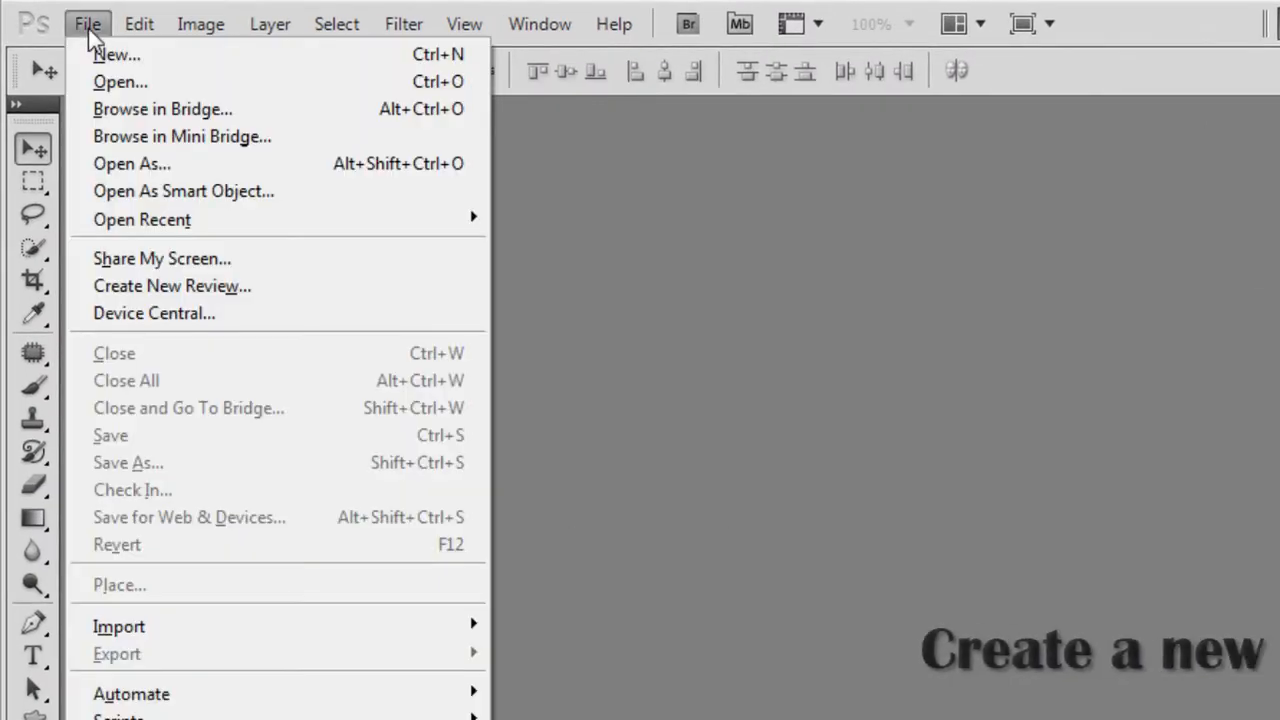
{"action": "left_click", "coordinate": [116, 54]}
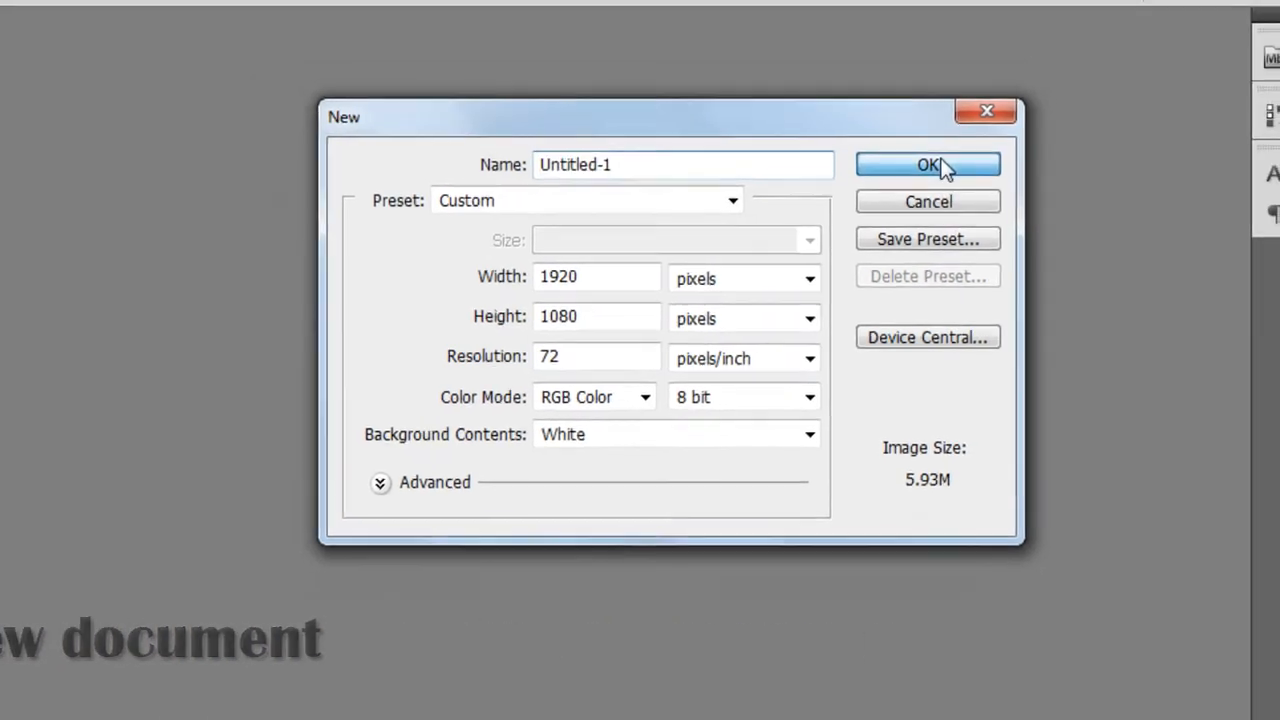
{"action": "left_click", "coordinate": [928, 164]}
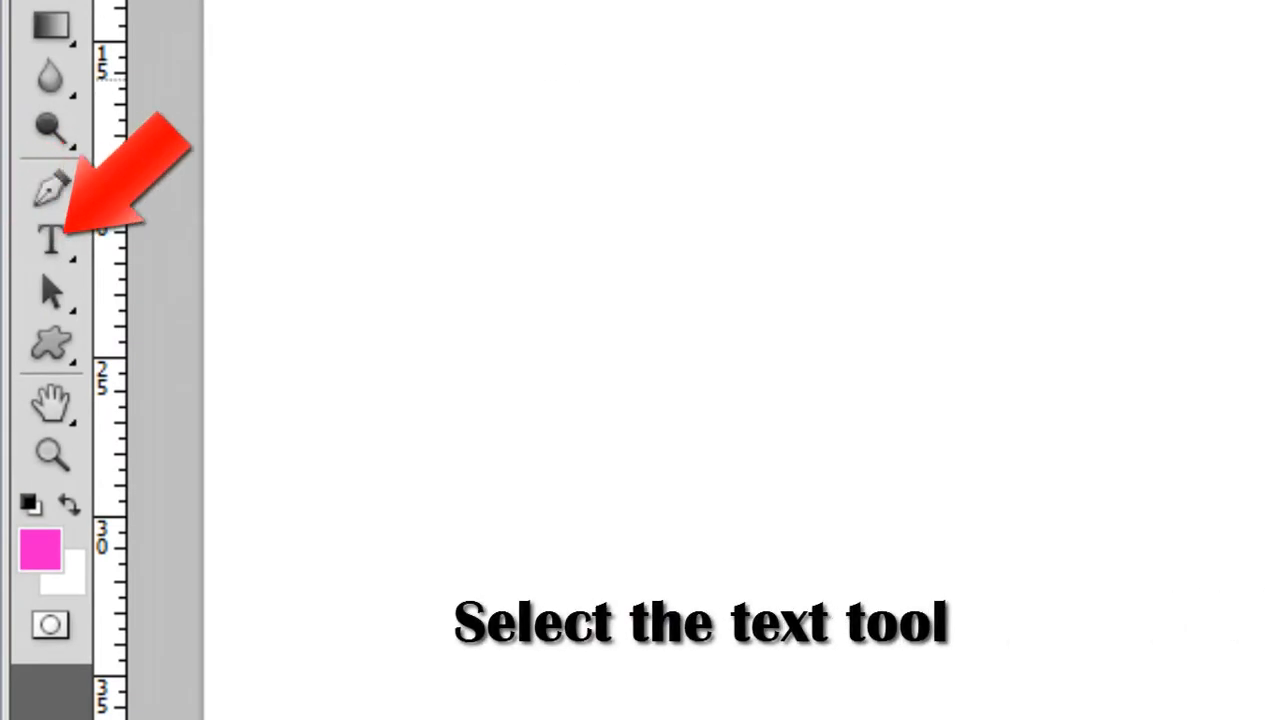
With the Horizontal Type tool, drag a text box mid-canvas for pink Cambria 200 pt type
{"action": "left_click", "coordinate": [48, 238]}
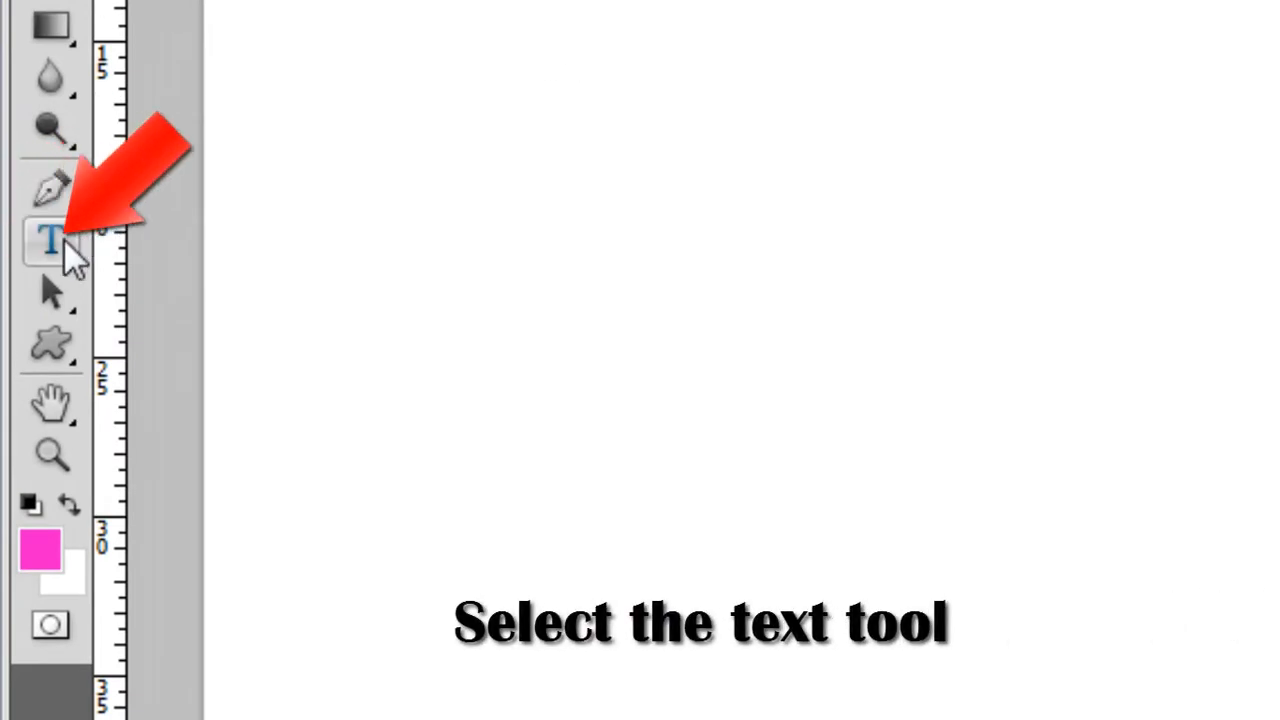
{"action": "left_click", "coordinate": [50, 240]}
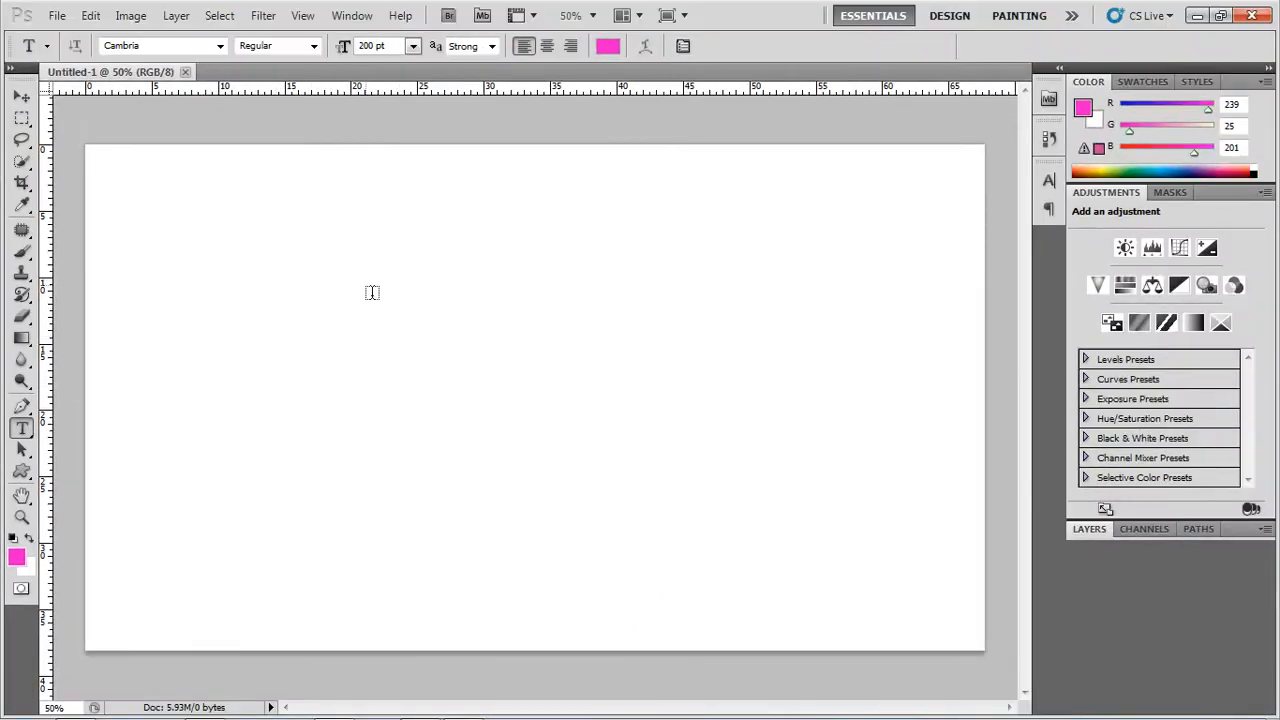
{"action": "left_click_drag", "start_coordinate": [352, 272], "coordinate": [912, 526]}
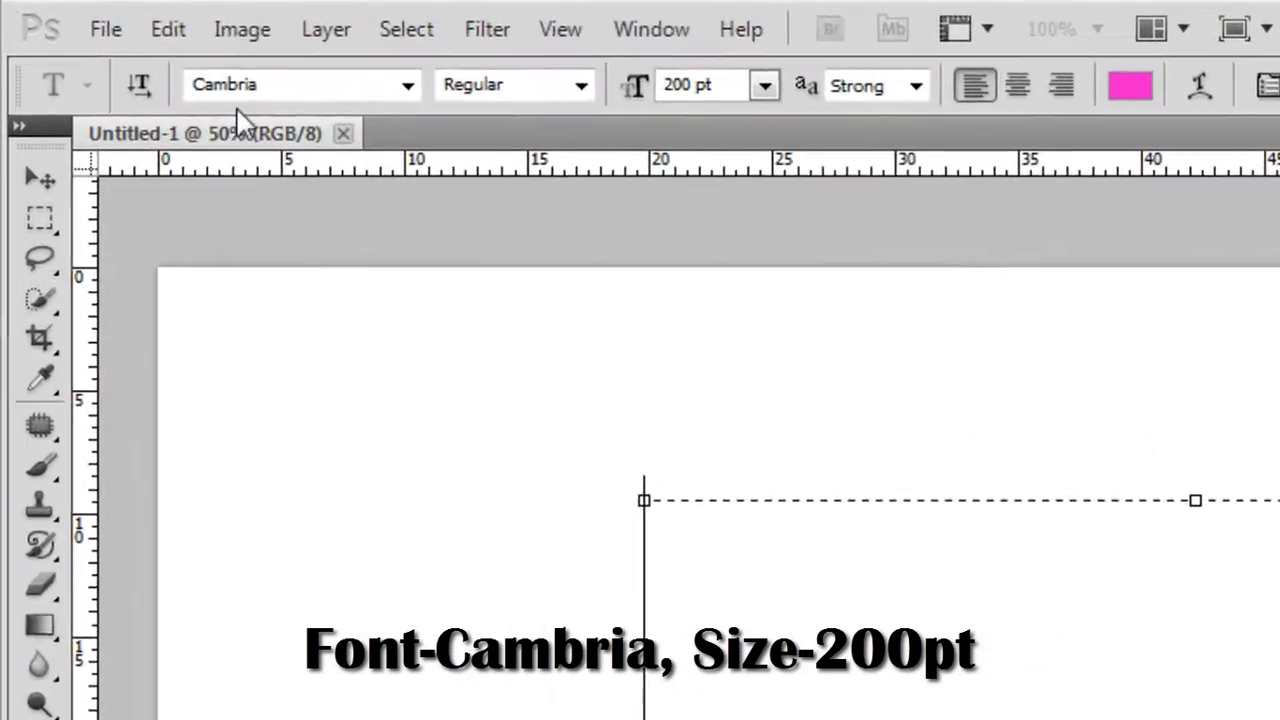
{"action": "left_click", "coordinate": [300, 84]}
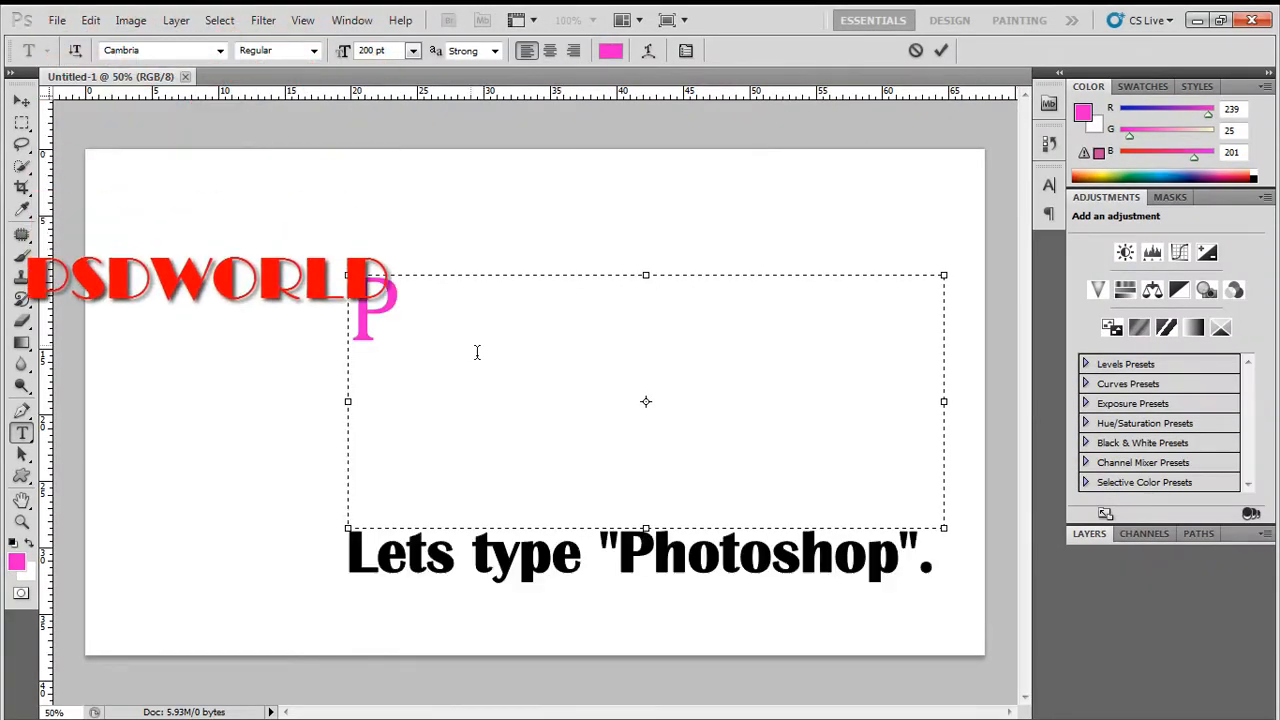
Enter the word 'Photoshop' in pink Cambria inside the text box
{"action": "type", "text": "Photo"}
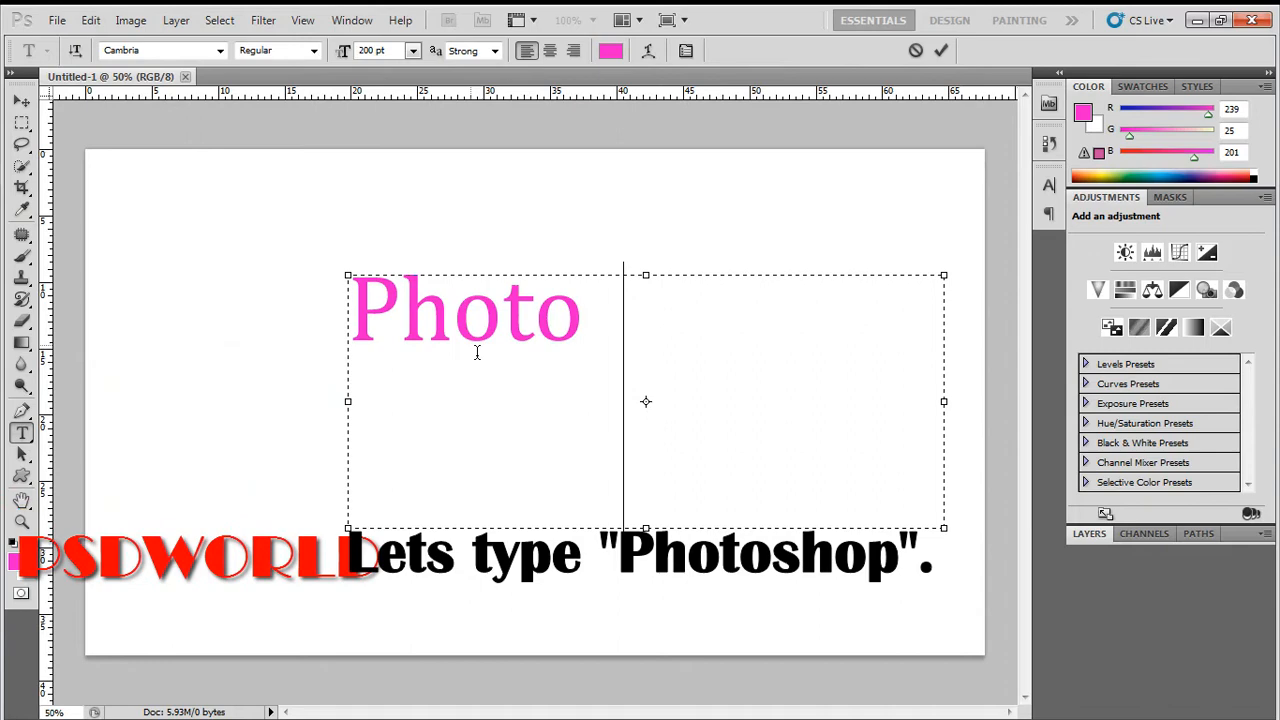
{"action": "type", "text": "shop"}
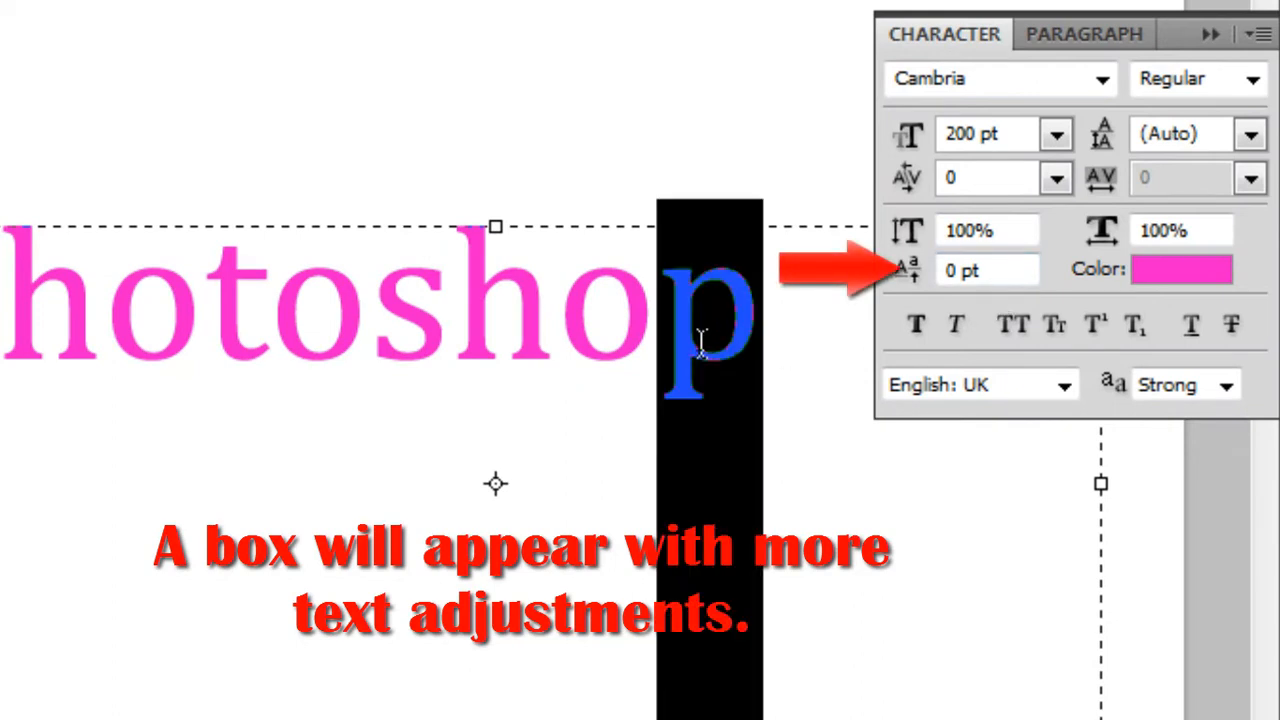
Raise selected letters with Baseline Shift values of 25 and 30 pt in the Character panel
{"action": "left_click", "coordinate": [984, 270]}
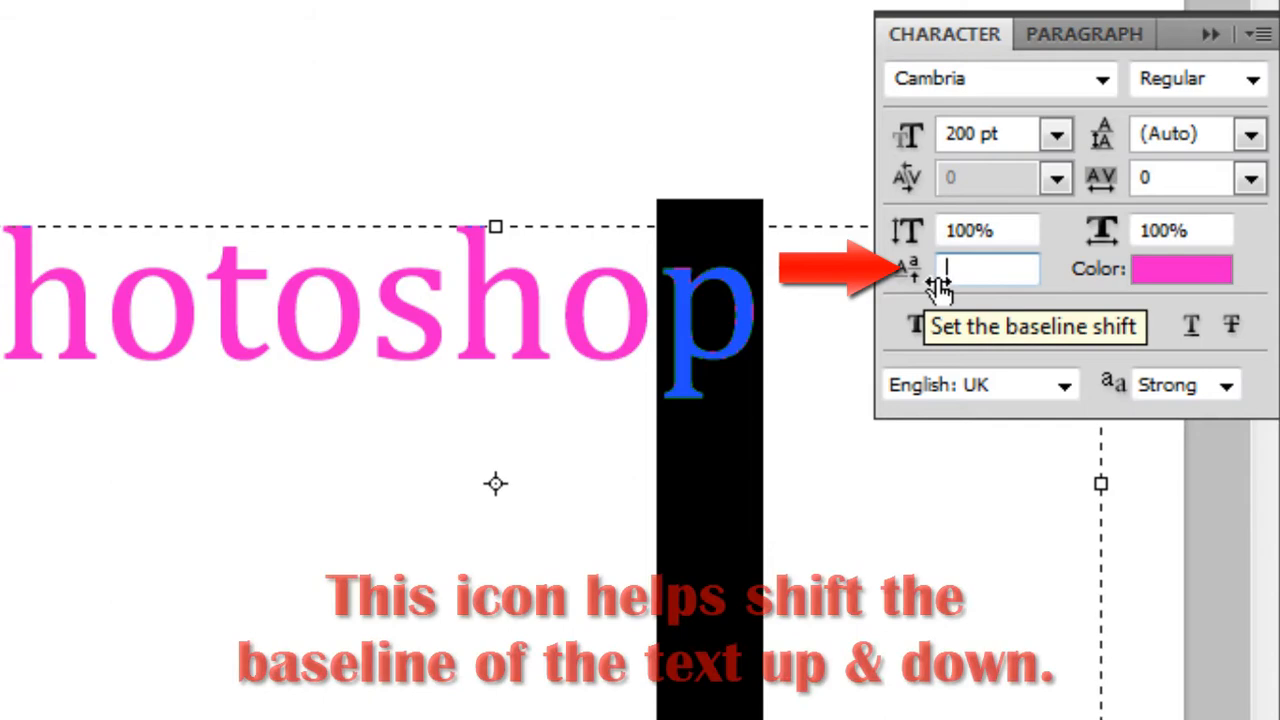
{"action": "type", "text": "25"}
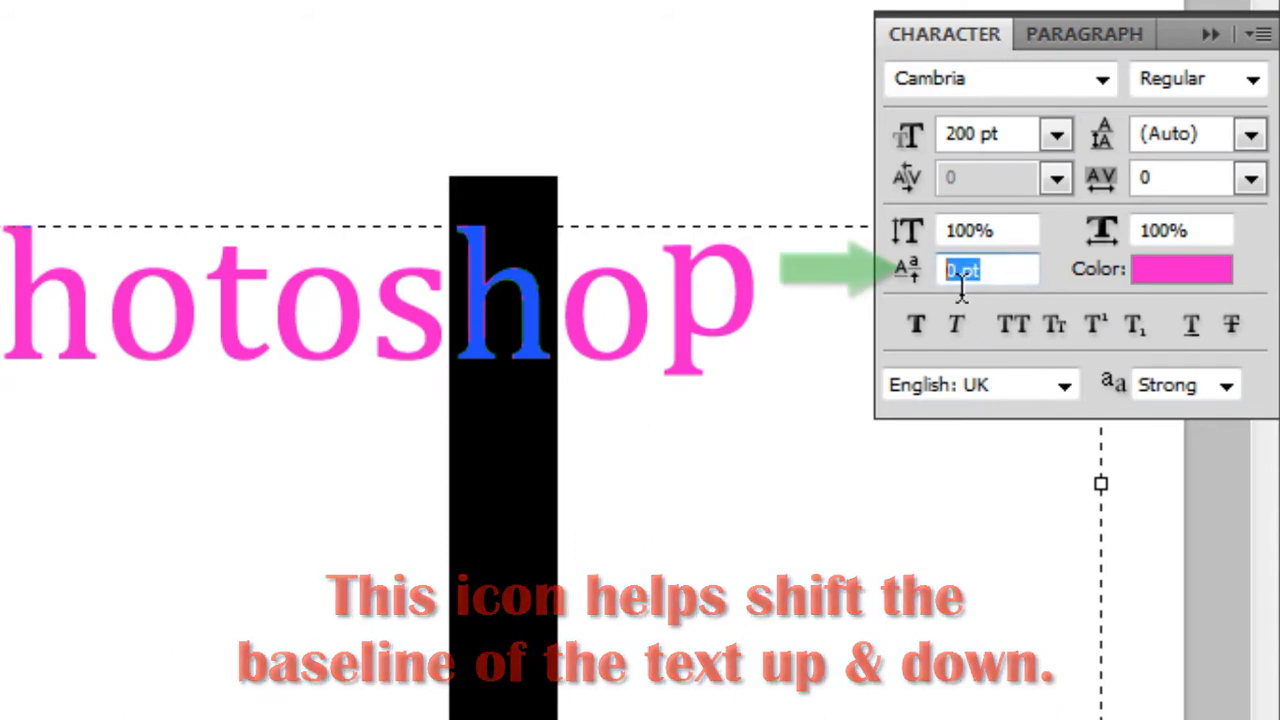
{"action": "type", "text": "30"}
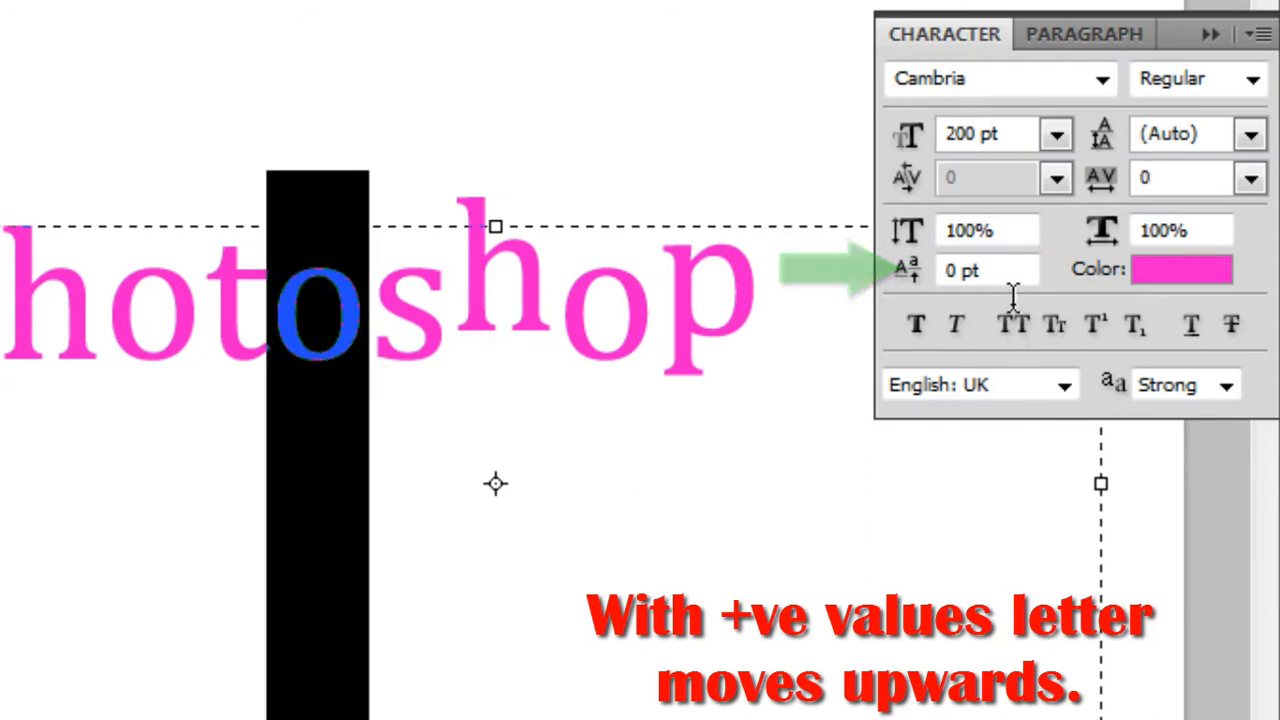
Drop the next letter below the baseline with a -25 pt shift and select another letter's shift field
{"action": "left_click", "coordinate": [988, 268]}
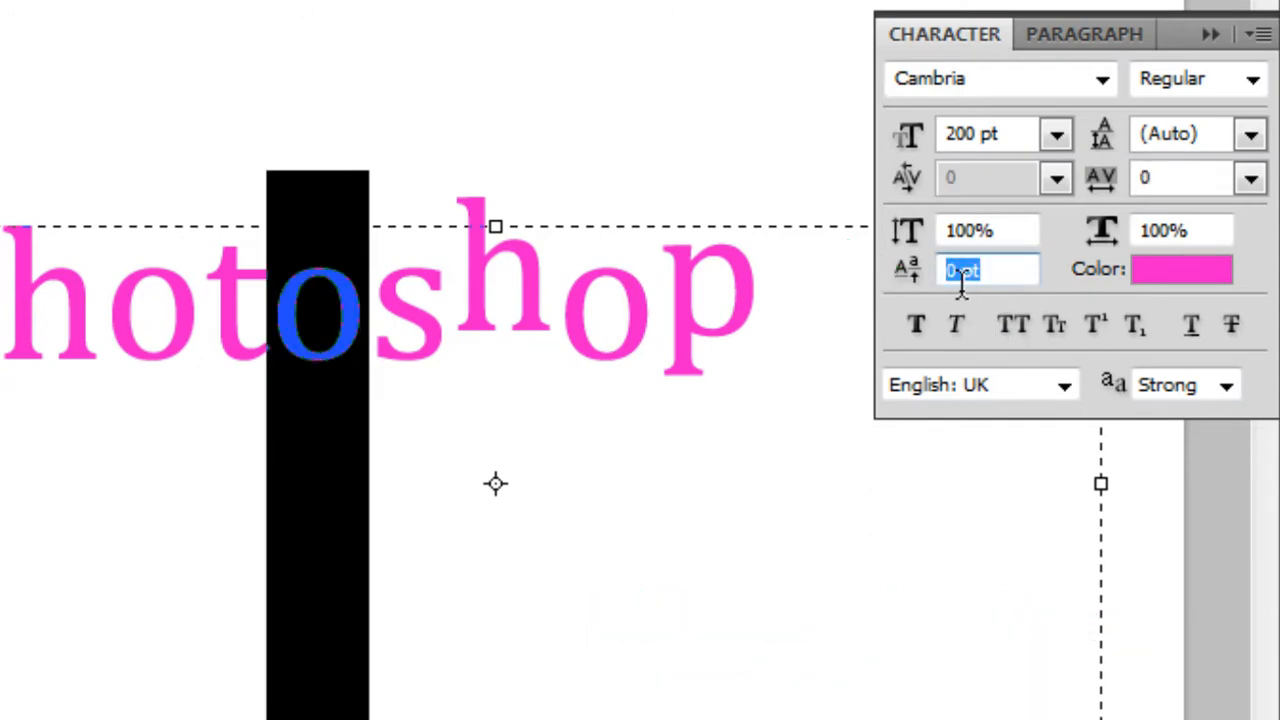
{"action": "type", "text": "-"}
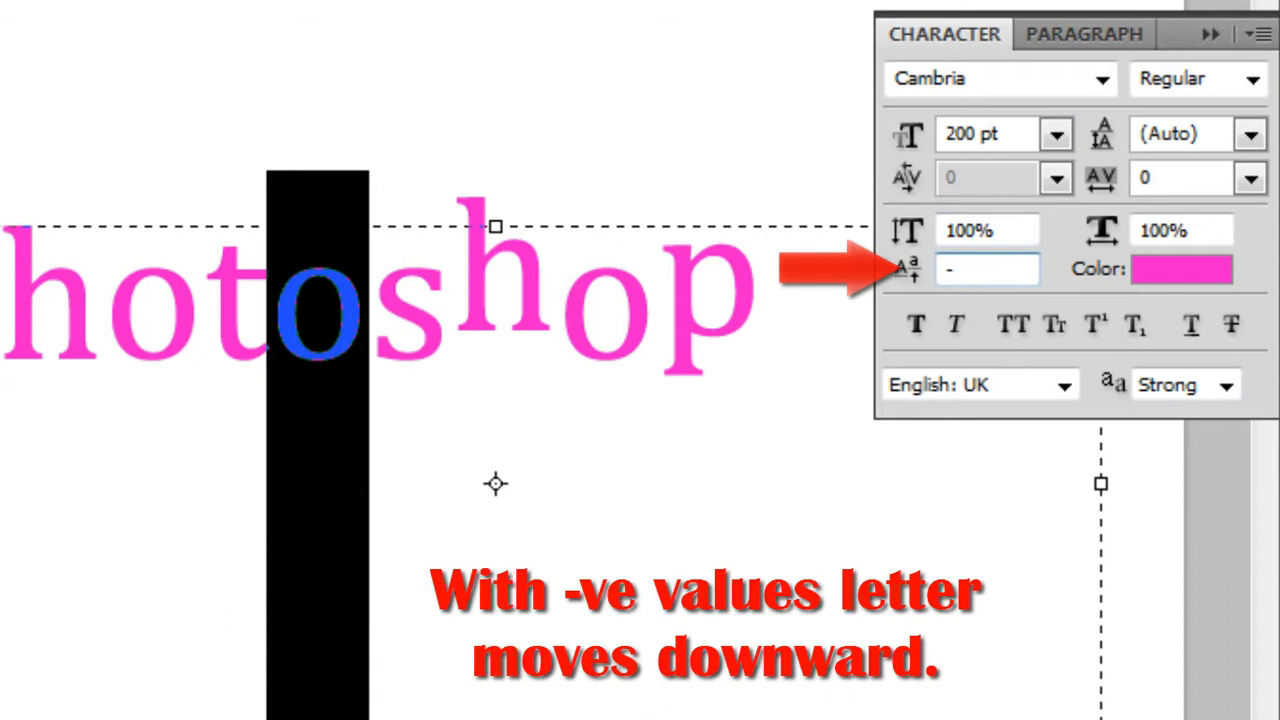
{"action": "type", "text": "-25 pt"}
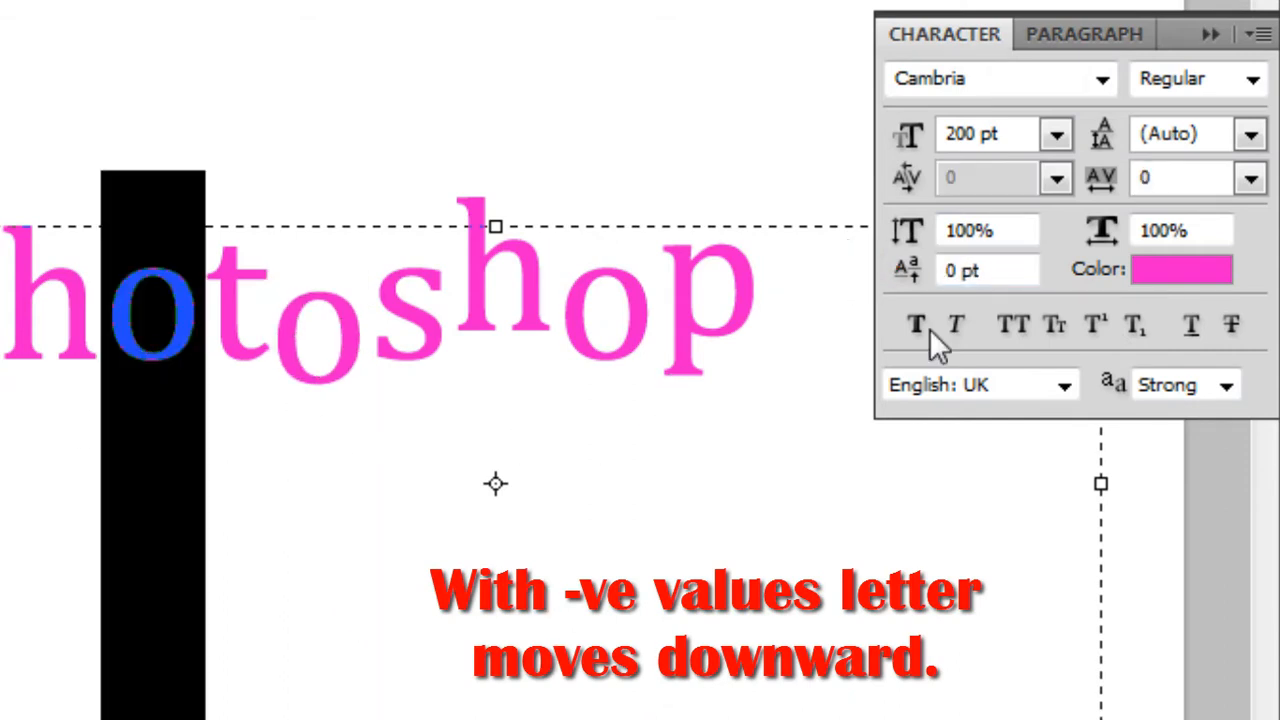
{"action": "left_click", "coordinate": [988, 270]}
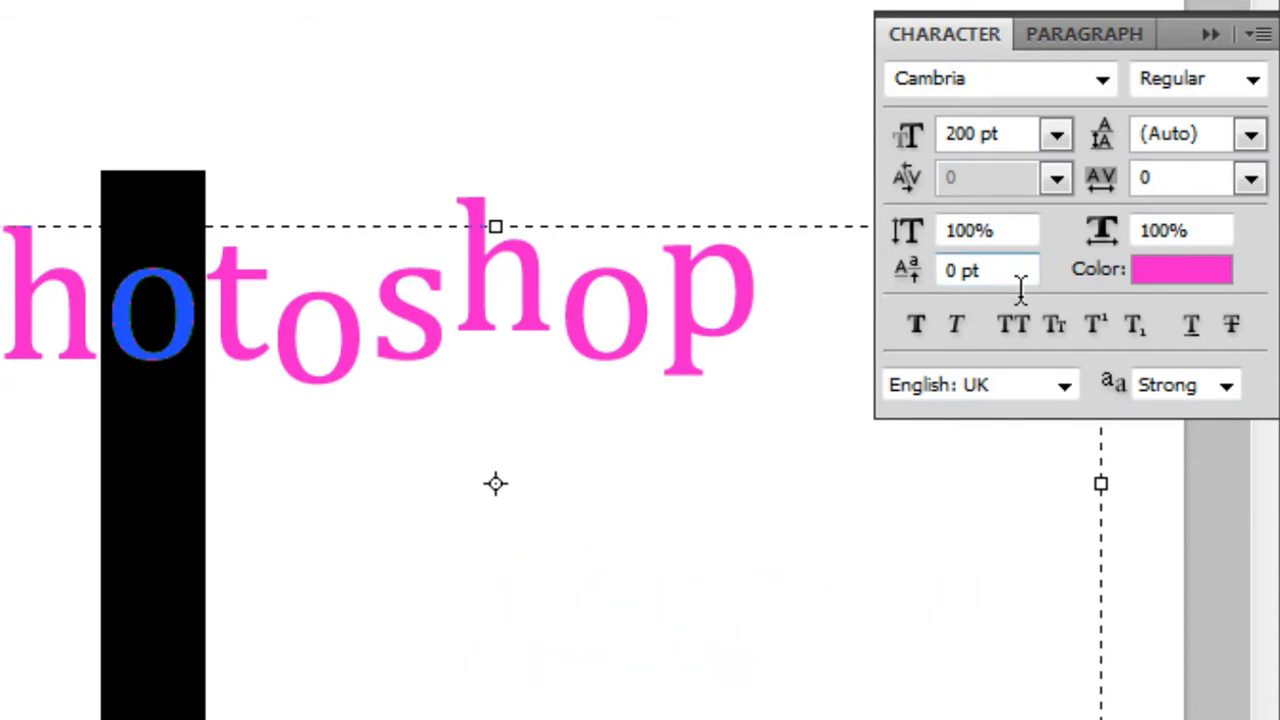
{"action": "left_click", "coordinate": [984, 270]}
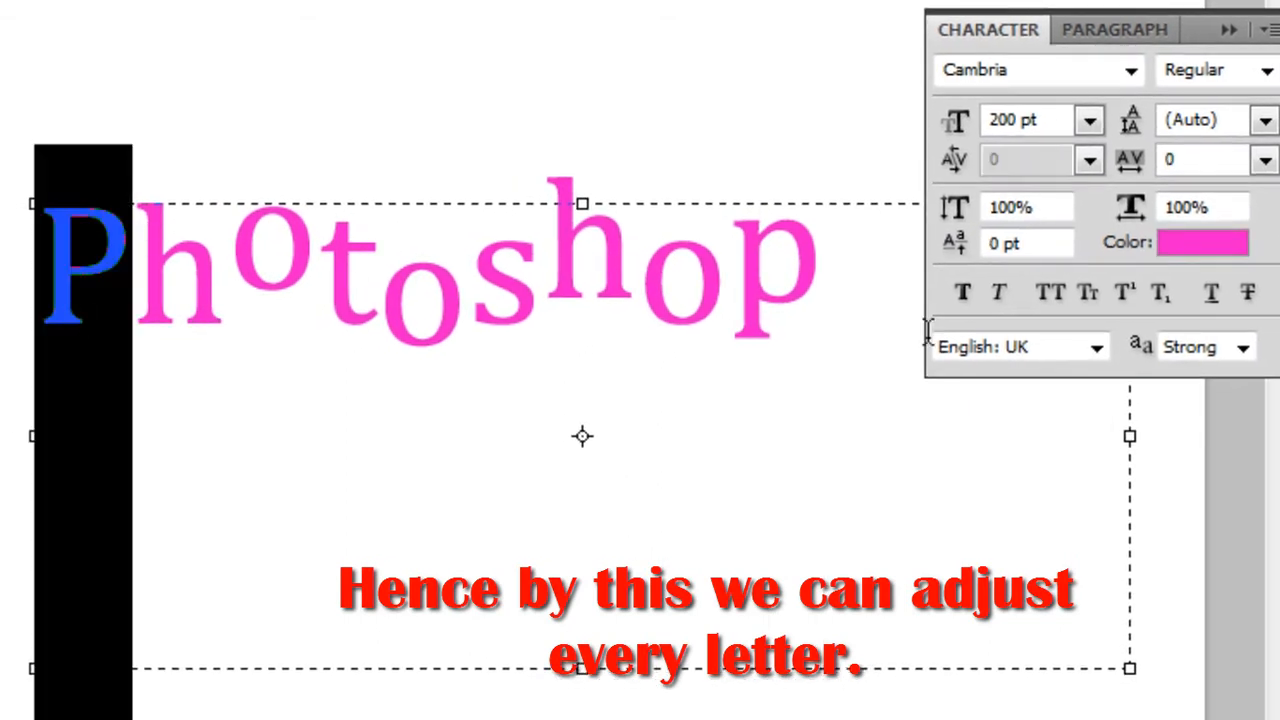
Shift a letter -30 pt, then give the final p 75% vertical and 125% horizontal scale
{"action": "type", "text": "-30"}
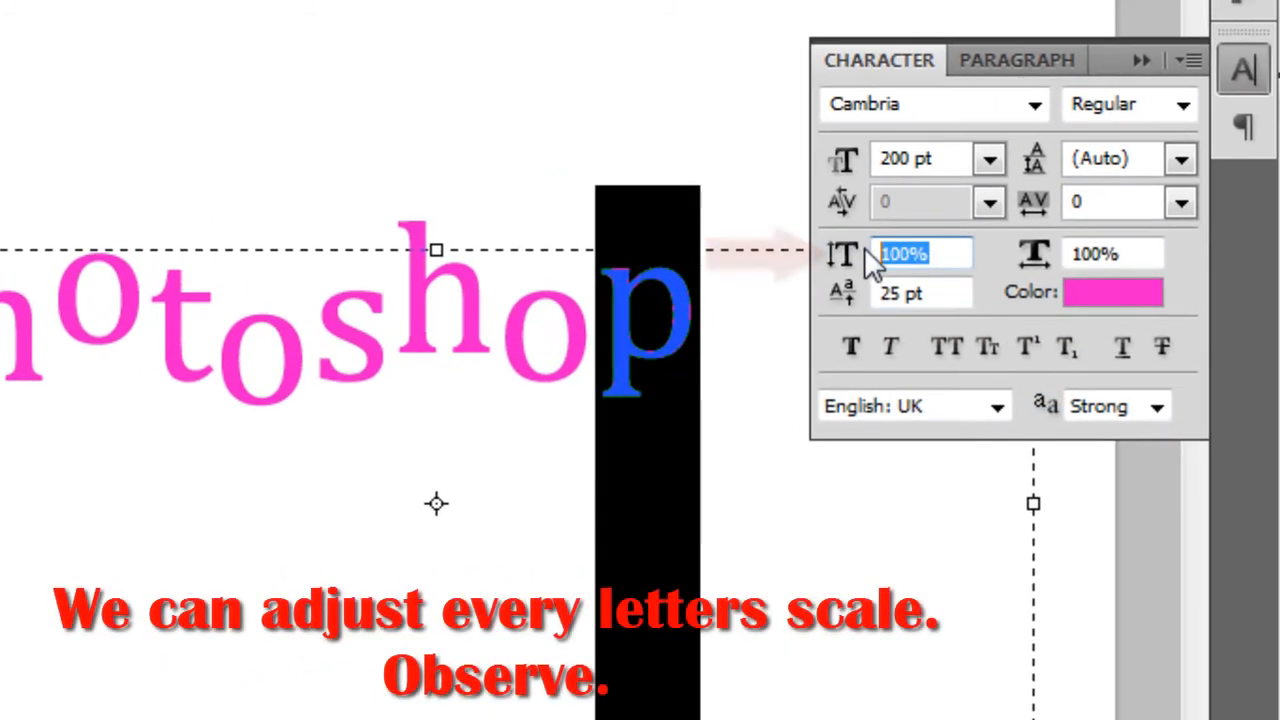
{"action": "type", "text": "75%"}
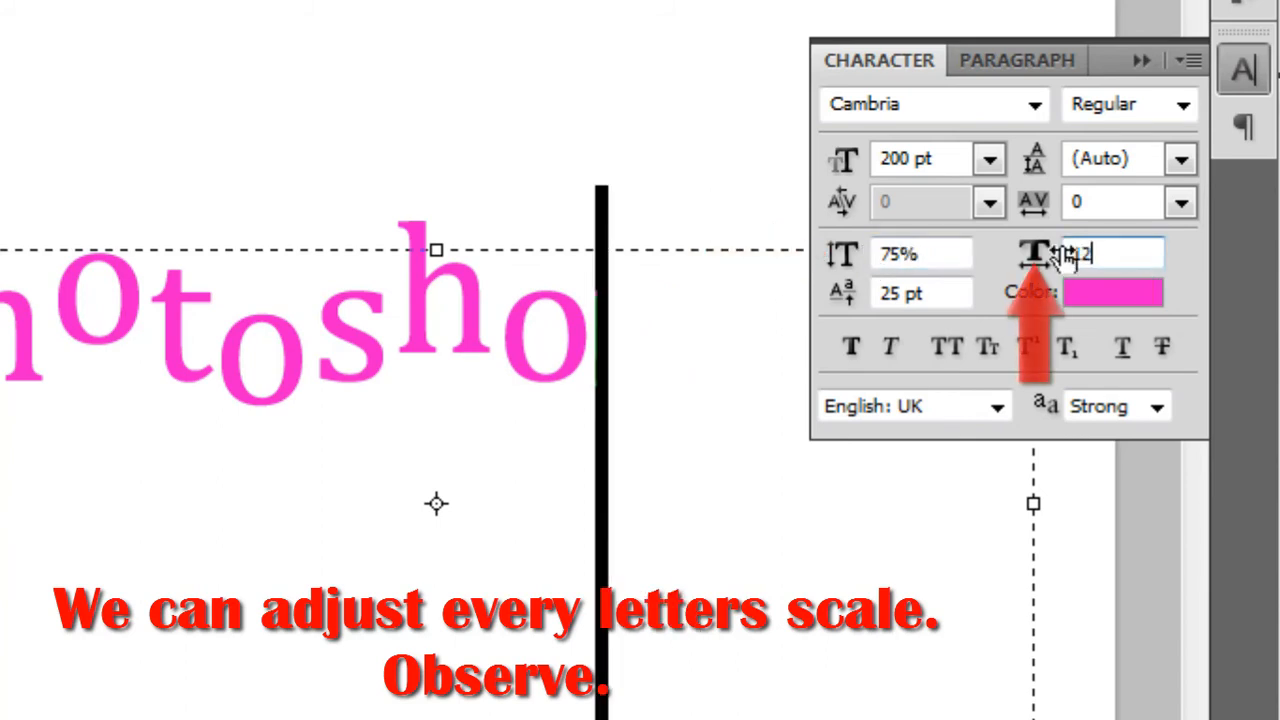
{"action": "type", "text": "125%"}
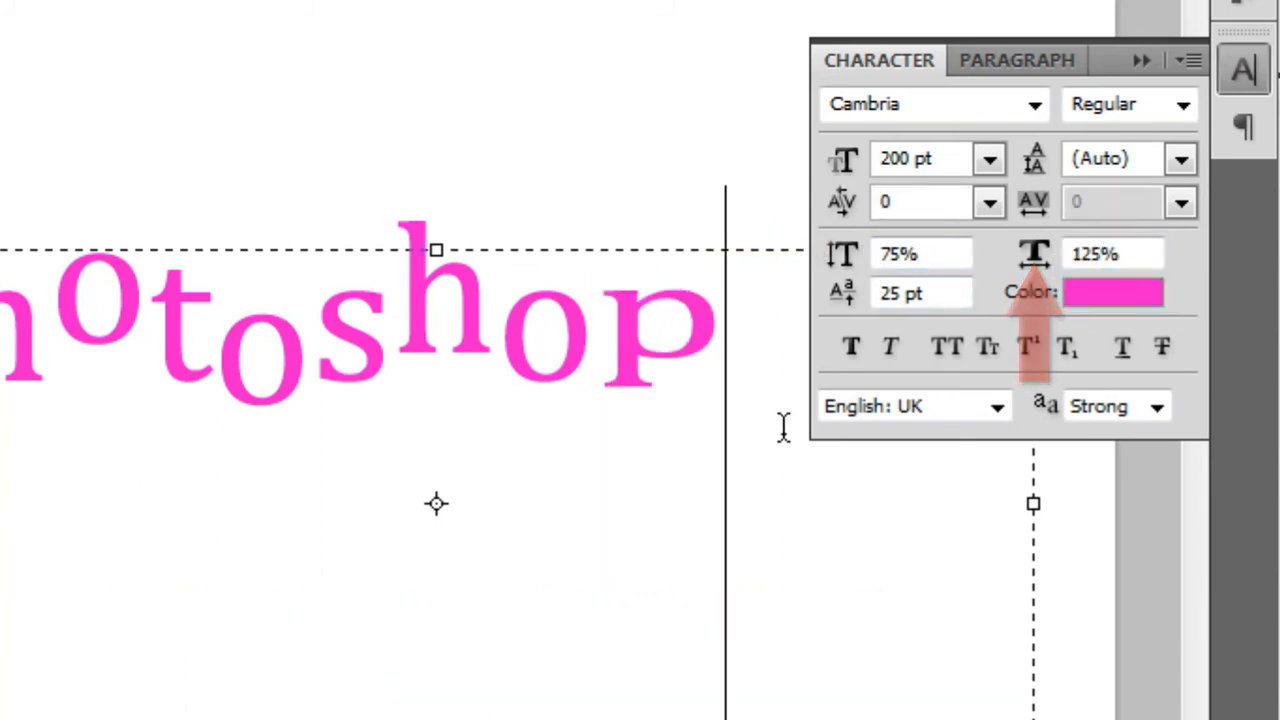